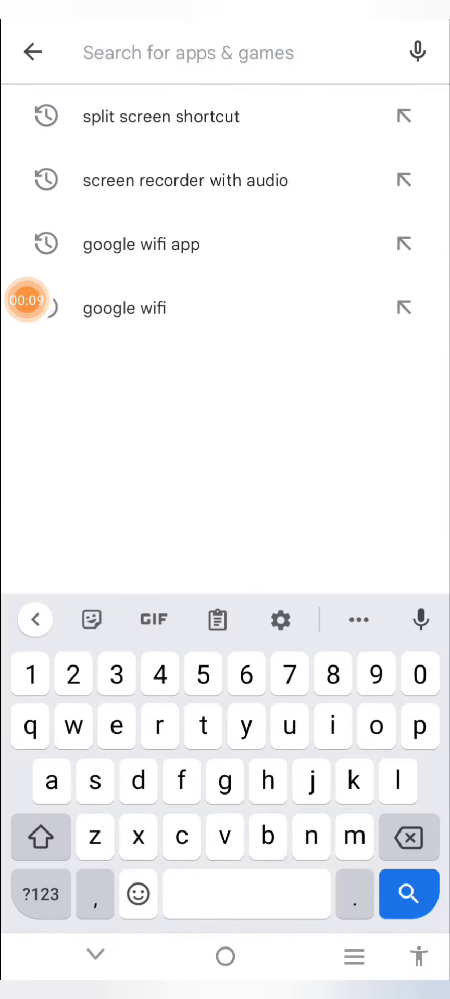
Step: Search "fing" and go to the Fing - Network Tools app page
{"action": "type", "text": "fing"}
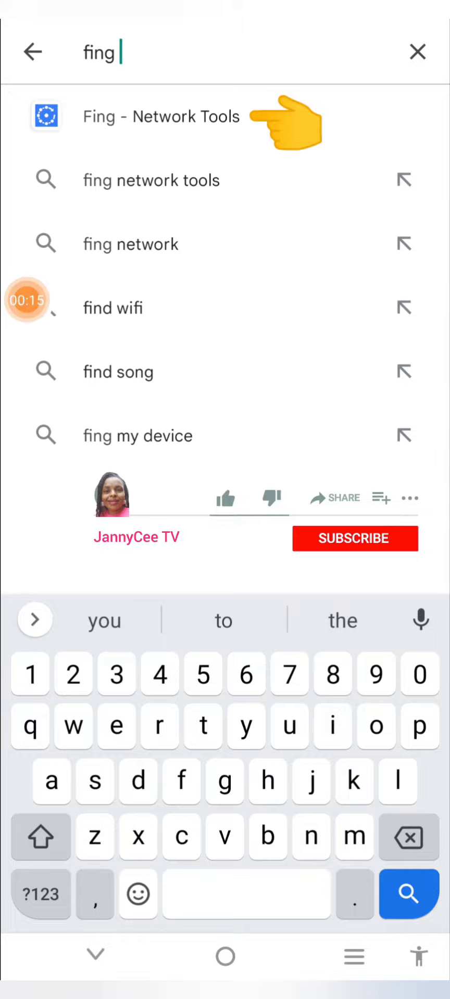
{"action": "left_click", "coordinate": [161, 117]}
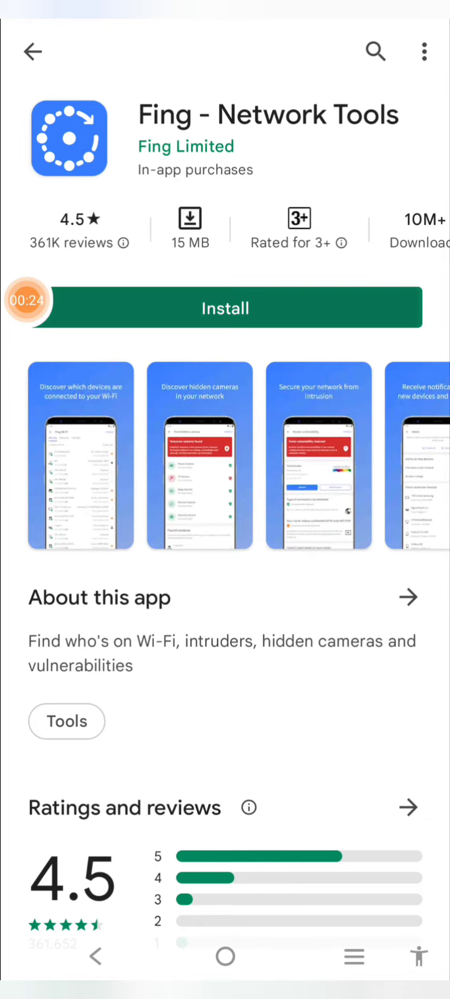
Step: Install Fing - Network Tools, then return to an empty search screen
{"action": "left_click", "coordinate": [223, 308]}
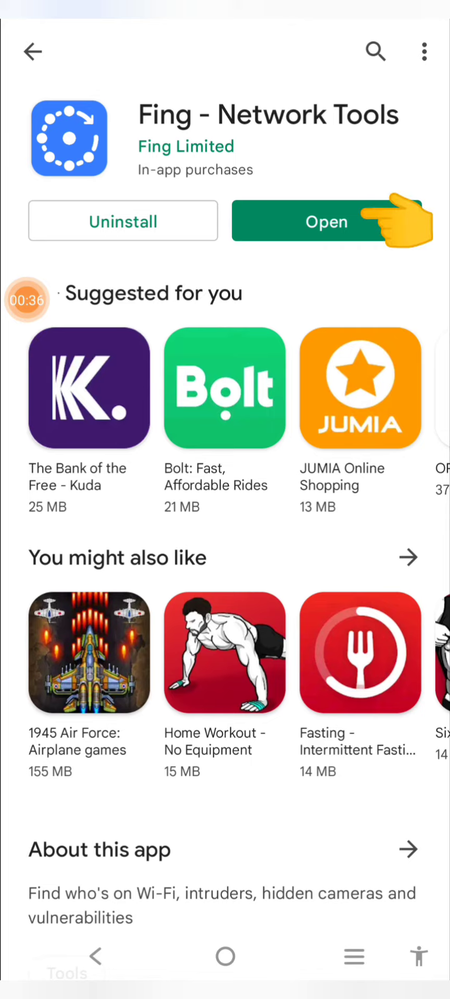
{"action": "left_click", "coordinate": [326, 220]}
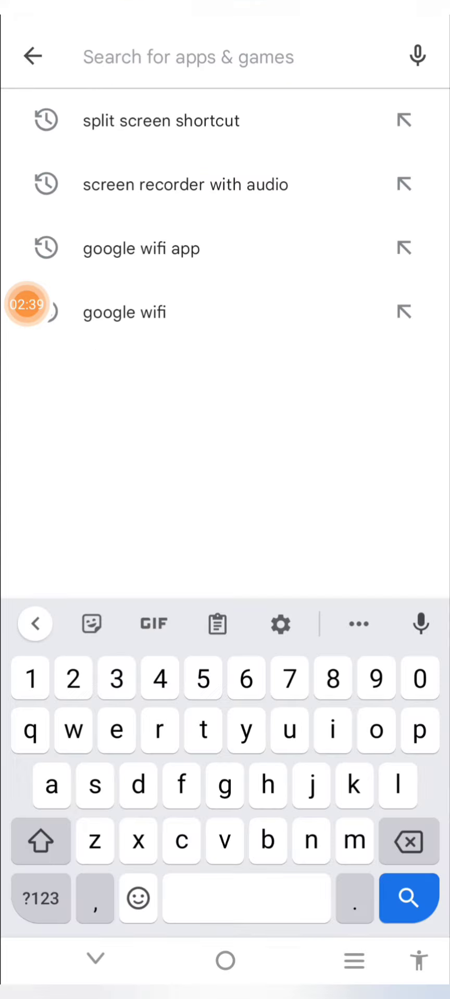
Step: Search "wifi detector" and reach the WiFi Detector: Who Use My WiFi page
{"action": "type", "text": "wifi d"}
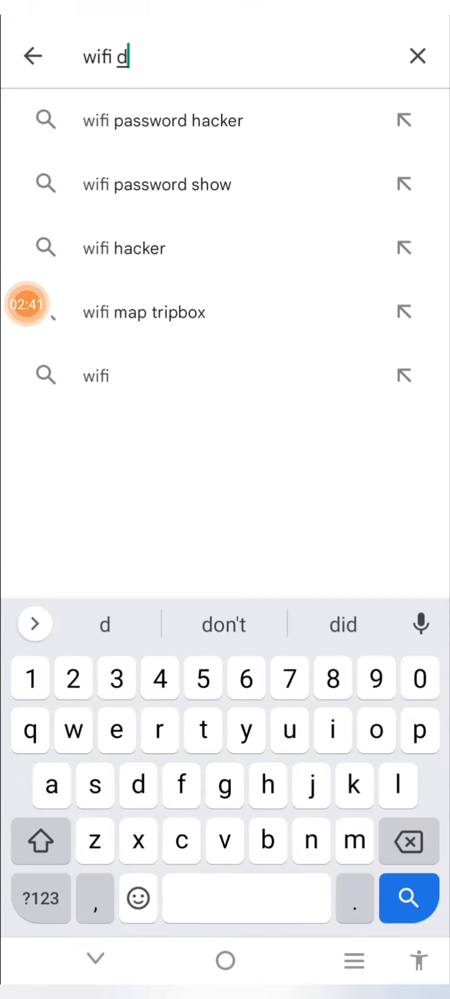
{"action": "type", "text": "etevto"}
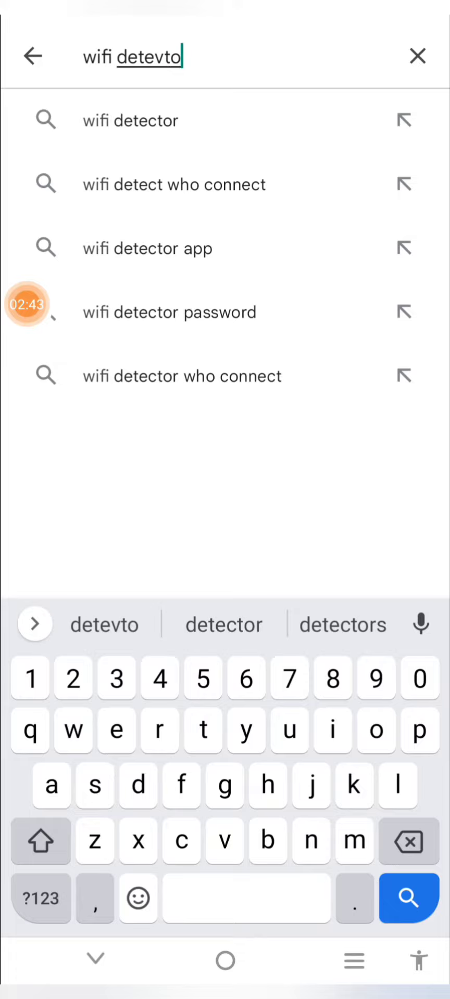
{"action": "left_click", "coordinate": [130, 120]}
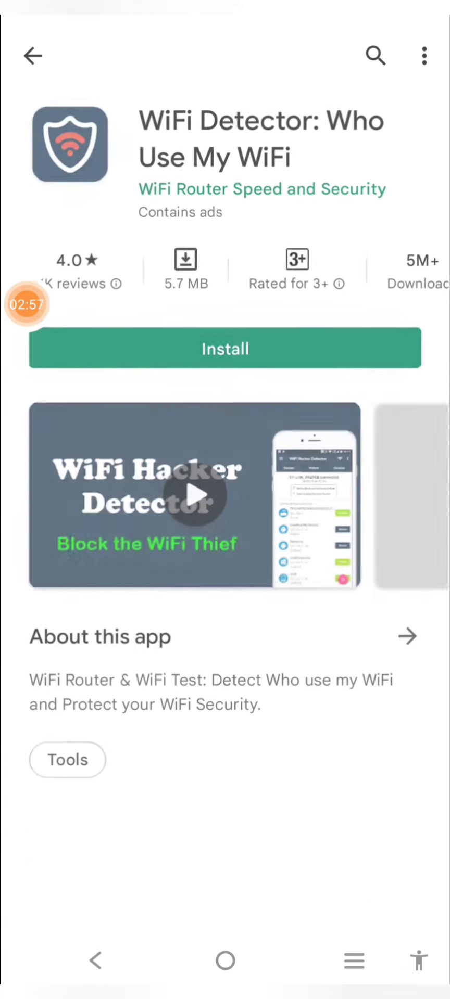
Step: Install WiFi Detector and launch it to its Google Home steps screen
{"action": "left_click", "coordinate": [225, 348]}
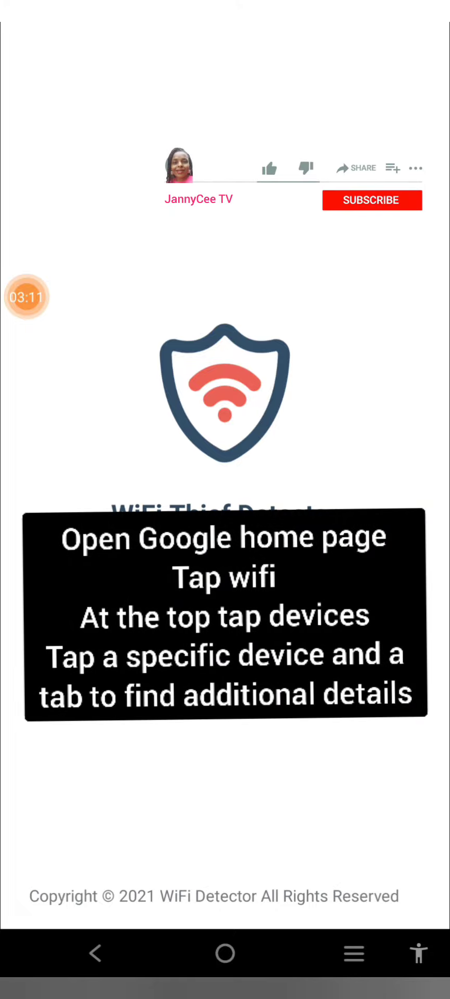
{"action": "left_click", "coordinate": [268, 169]}
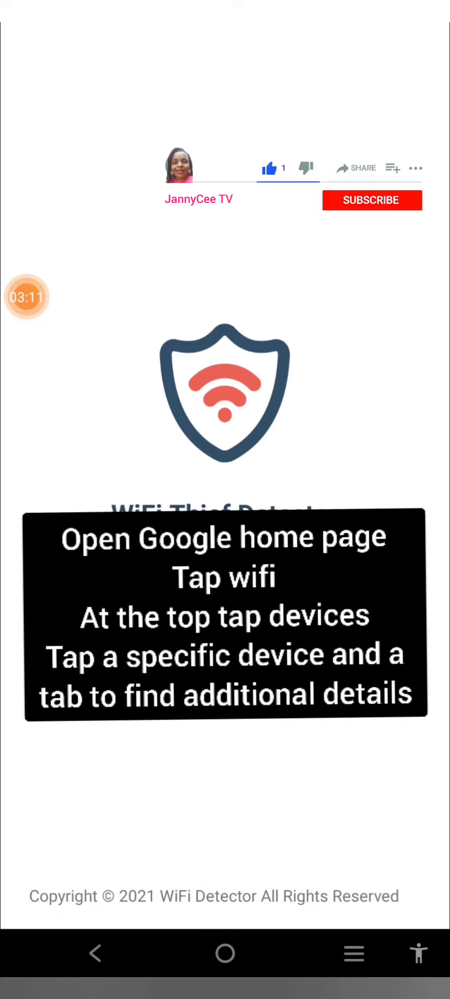
{"action": "left_click", "coordinate": [371, 200]}
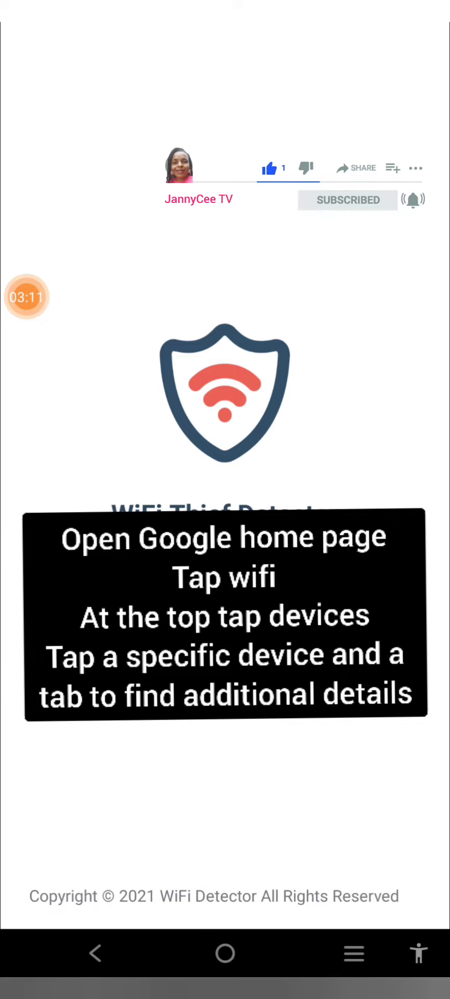